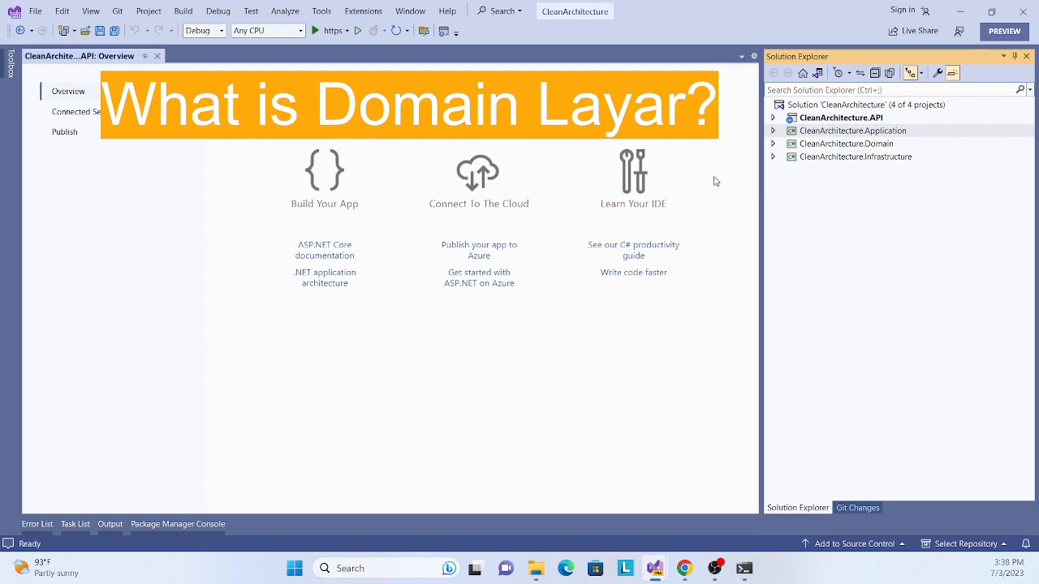
pyautogui.moveTo(769, 152)
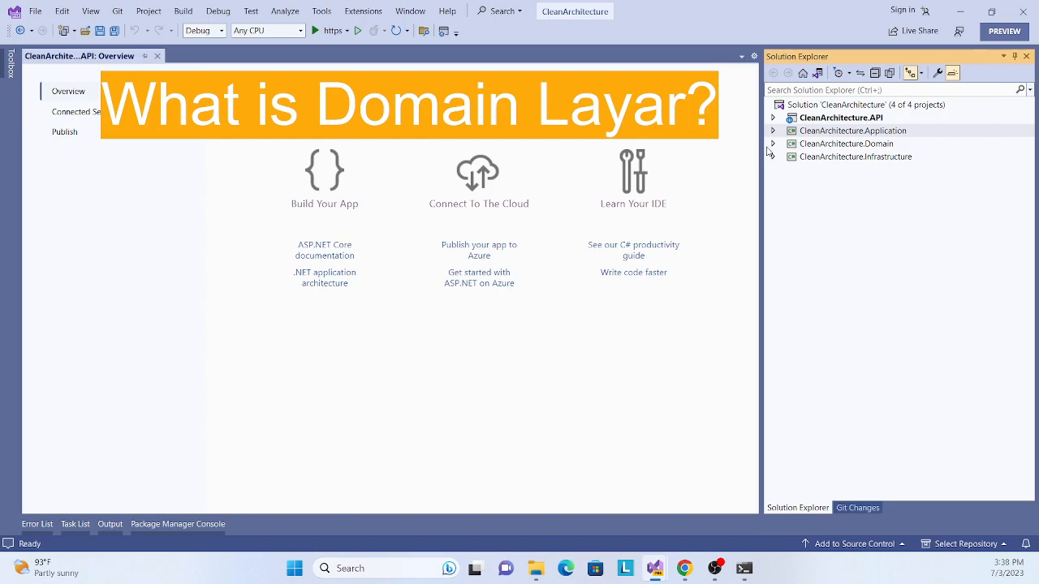
# Expand CleanArchitecture.Domain in Solution Explorer and open its .csproj in the editor
pyautogui.click(773, 143)
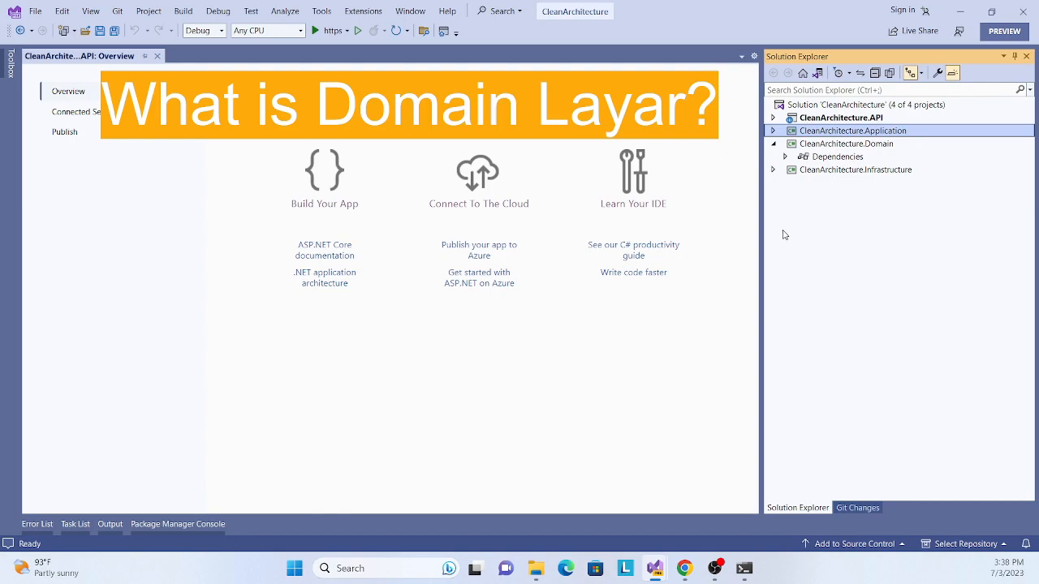
pyautogui.moveTo(789, 240)
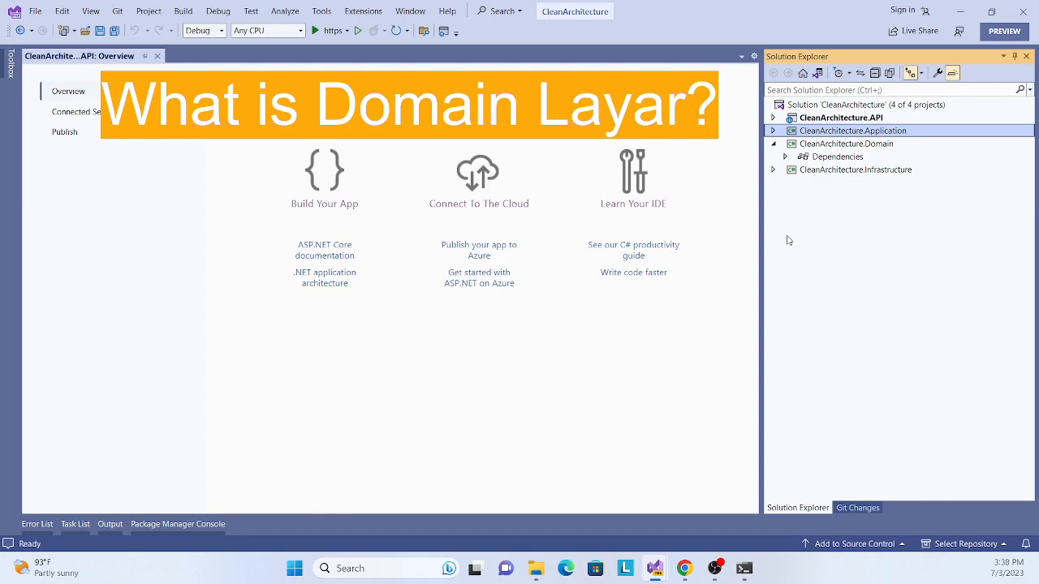
pyautogui.moveTo(772, 263)
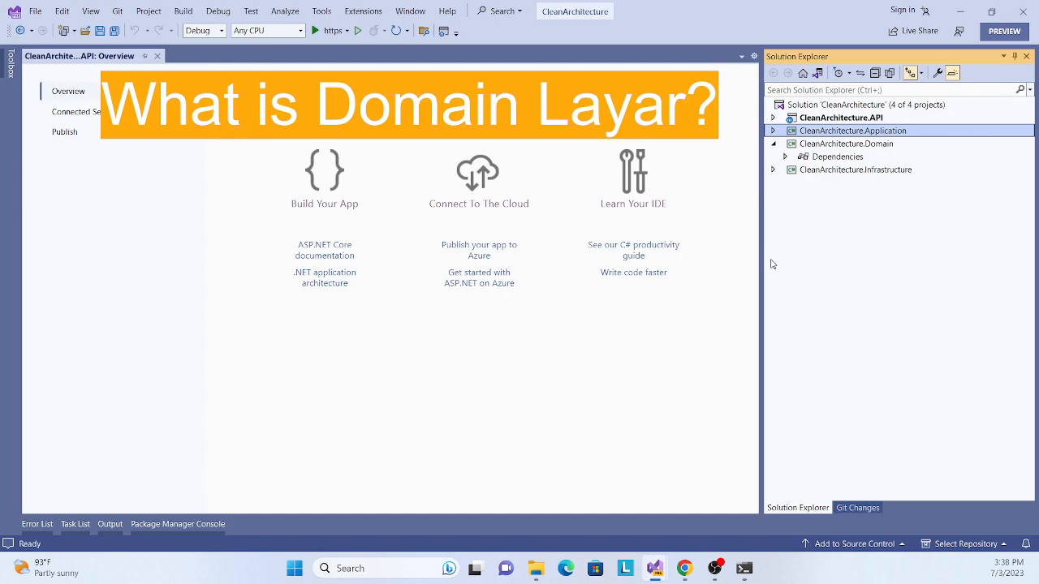
pyautogui.moveTo(724, 292)
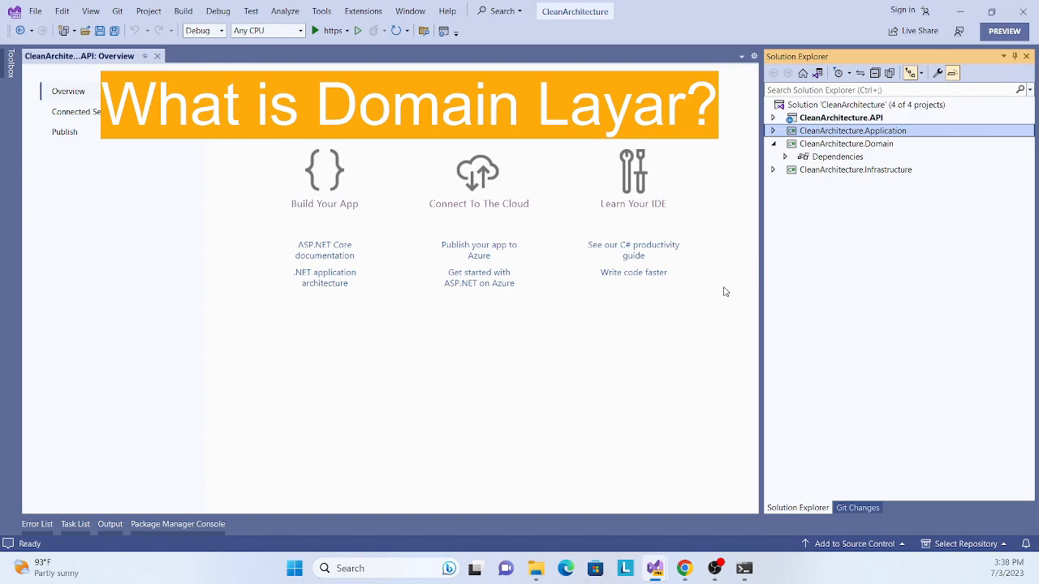
pyautogui.moveTo(643, 372)
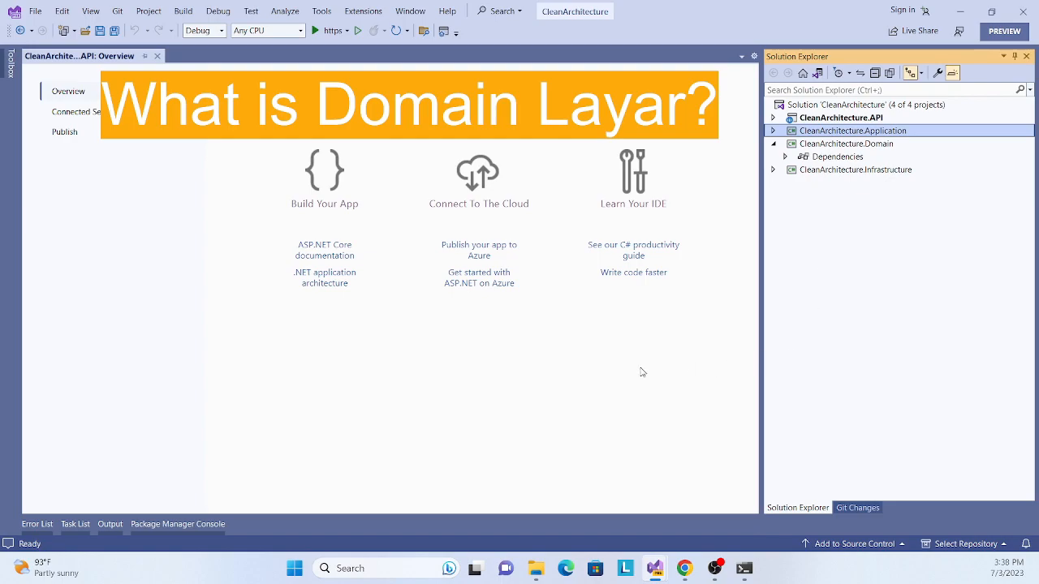
pyautogui.moveTo(731, 243)
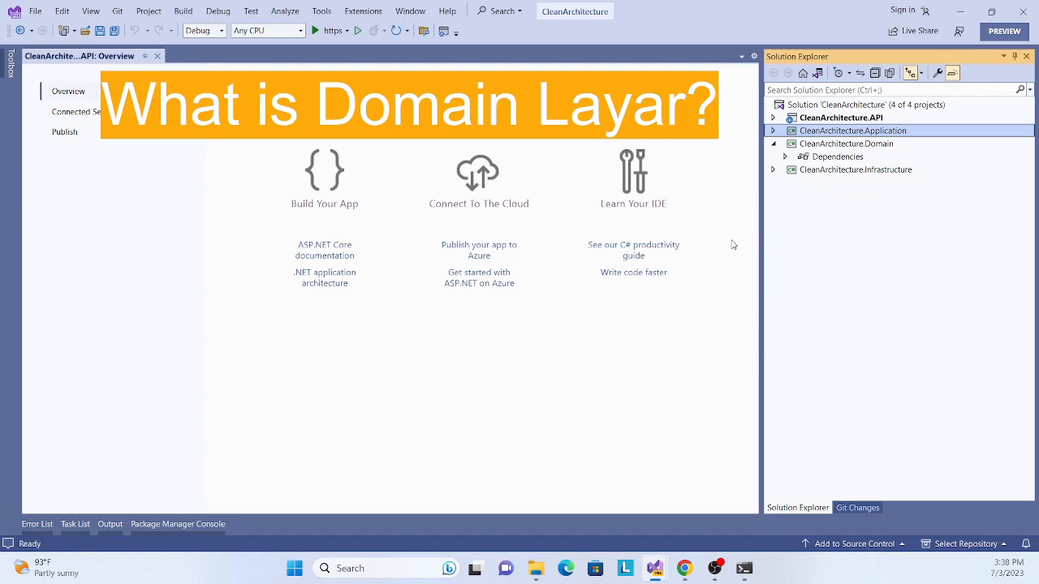
pyautogui.moveTo(739, 305)
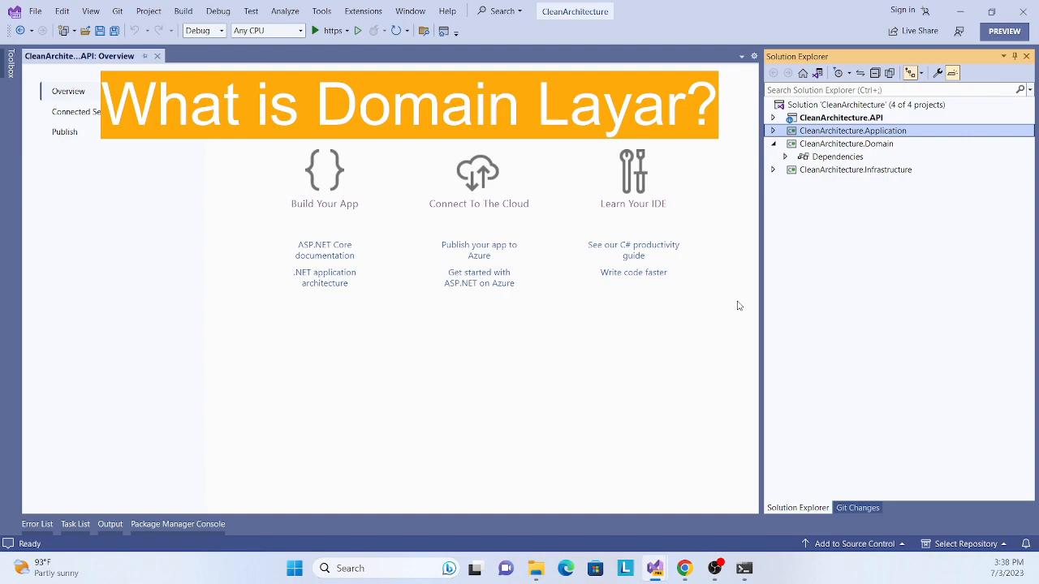
pyautogui.moveTo(667, 350)
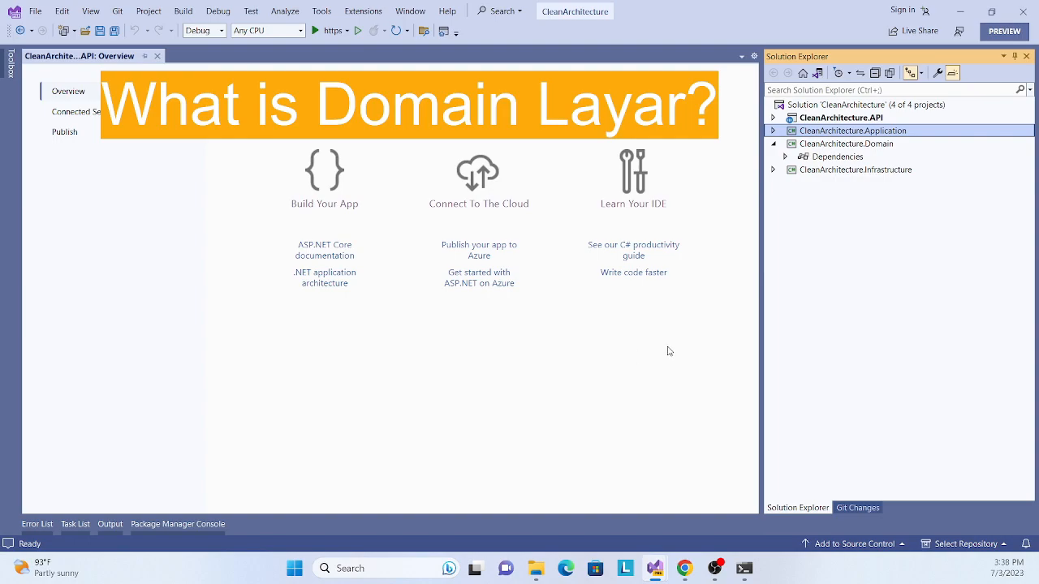
pyautogui.moveTo(815, 170)
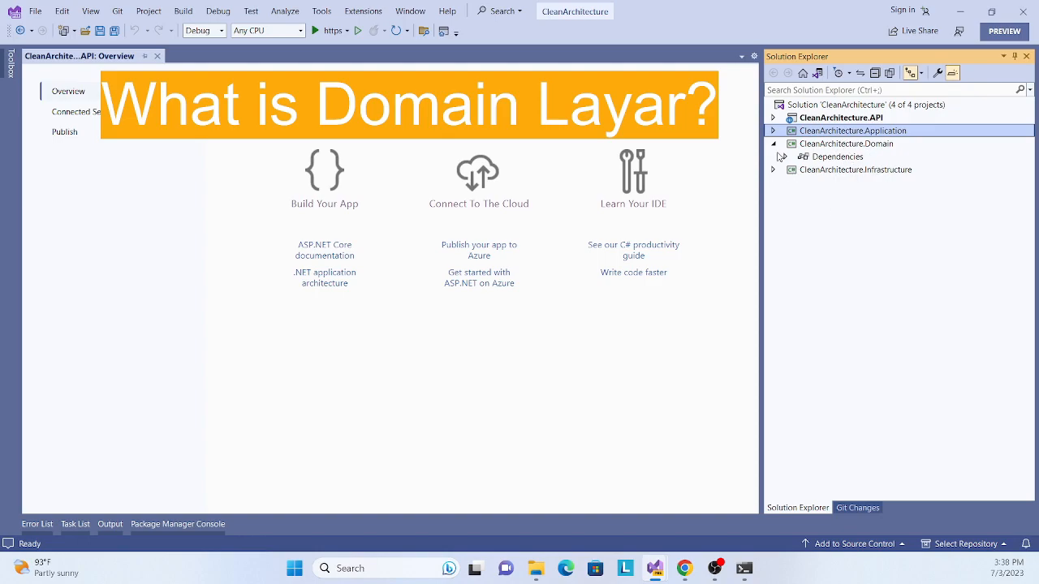
pyautogui.click(847, 143)
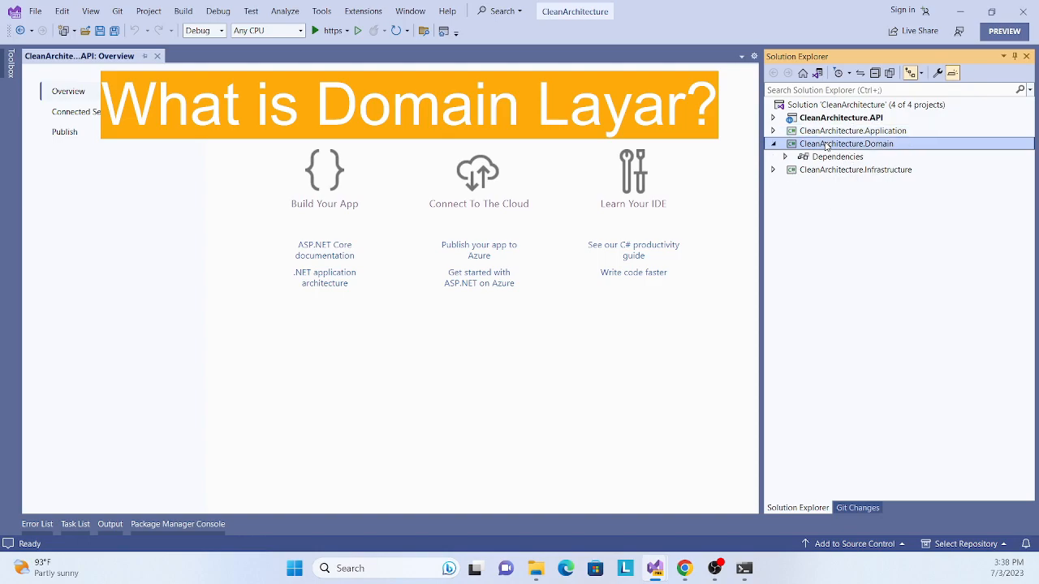
pyautogui.doubleClick(847, 143)
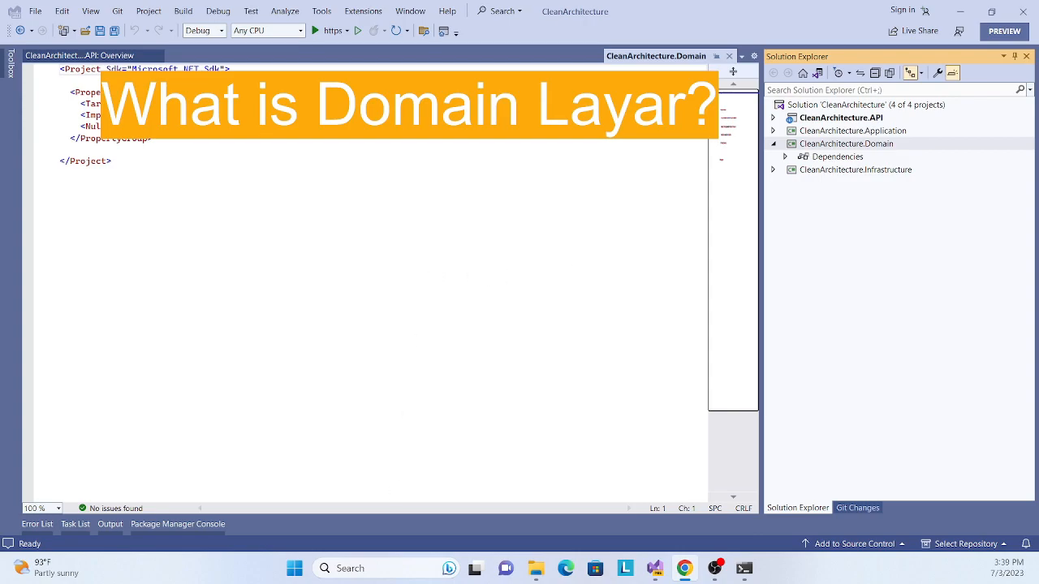
# Add a new folder named Enitites to the CleanArchitecture.Domain project
pyautogui.click(847, 143)
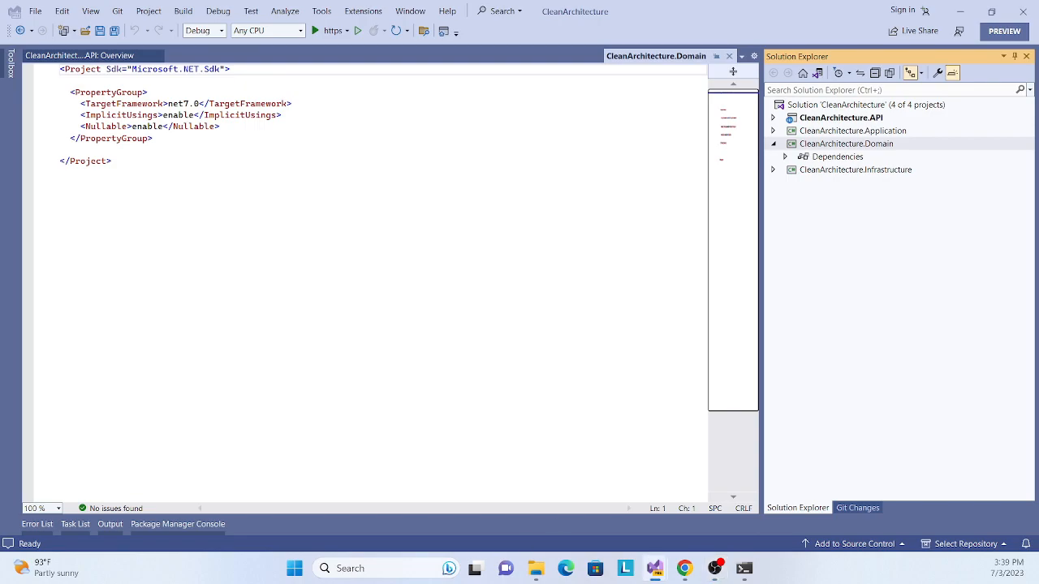
pyautogui.moveTo(828, 147)
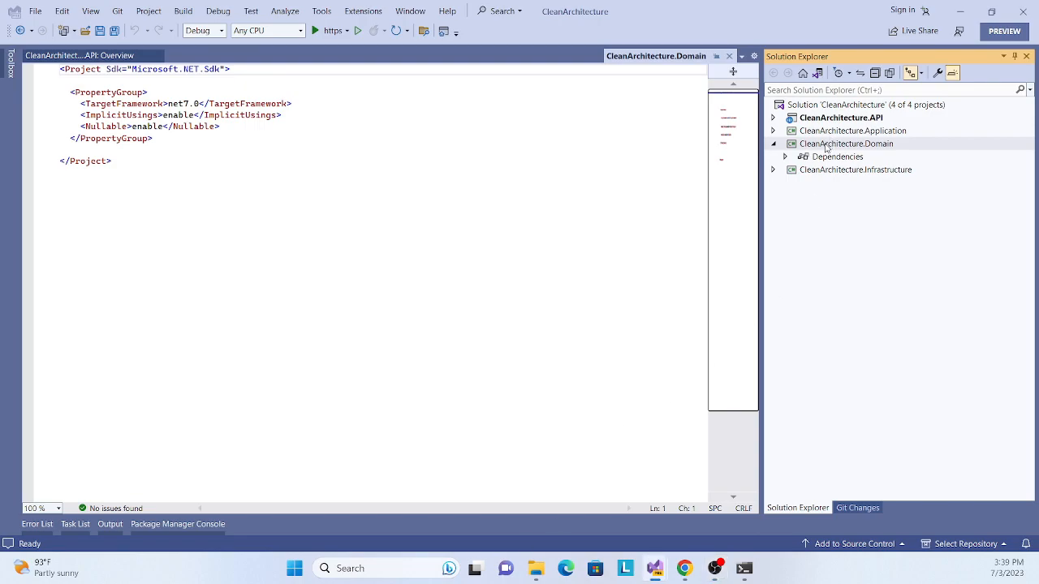
pyautogui.rightClick(846, 142)
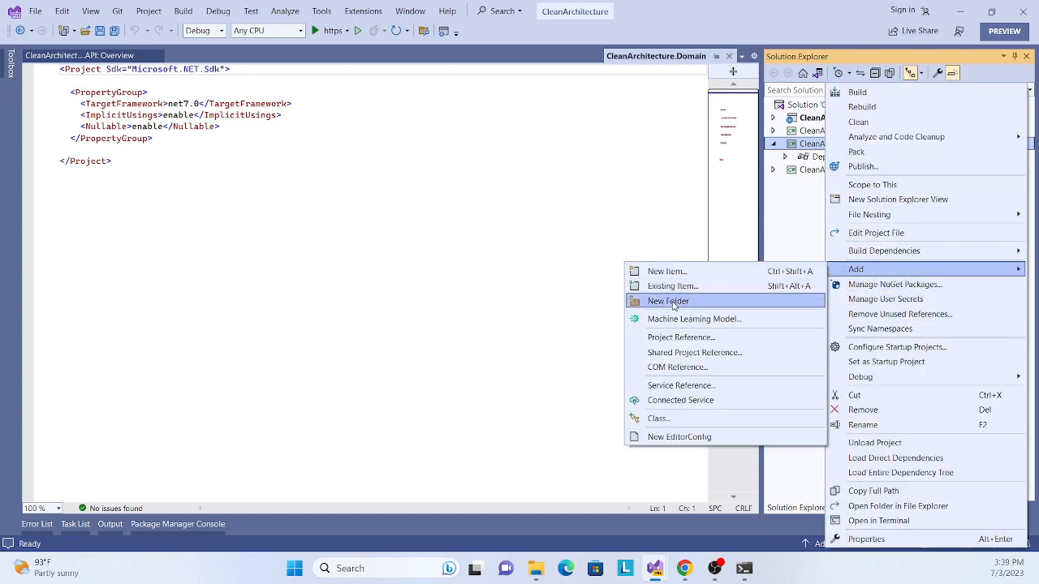
pyautogui.click(668, 300)
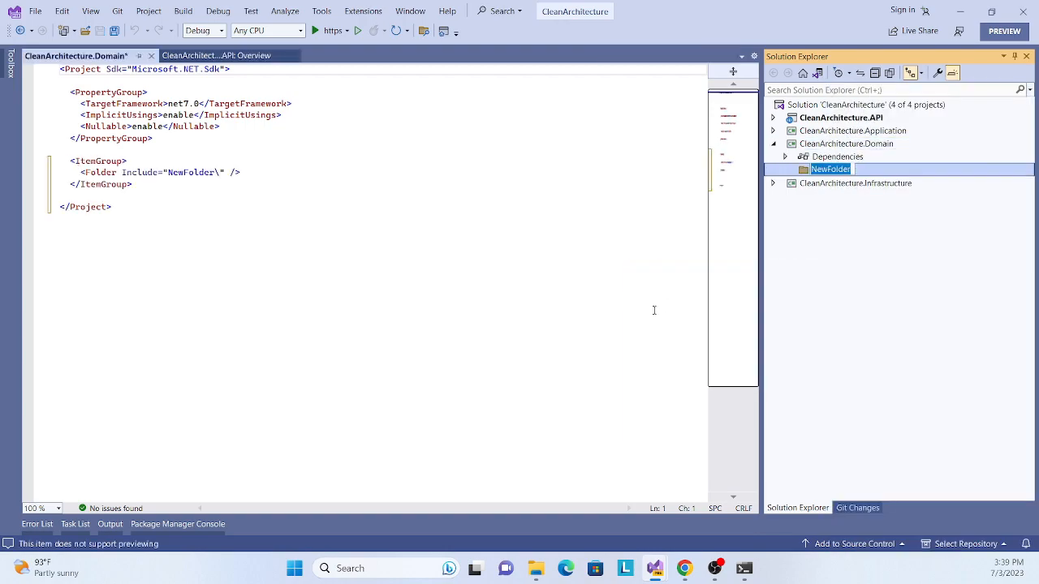
pyautogui.write('Entities')
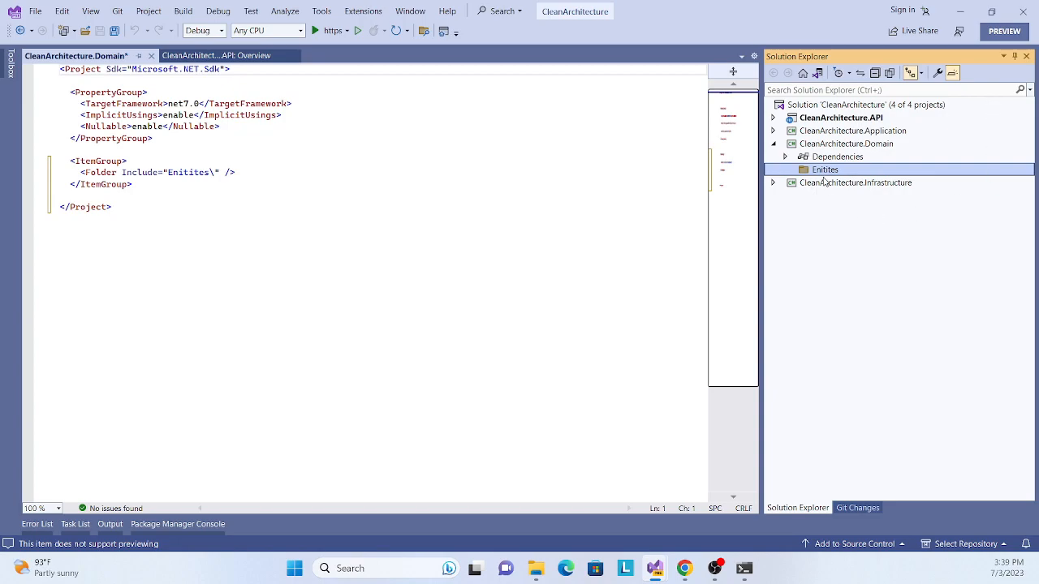
# Add a new class file Blog.cs inside the Enitites folder
pyautogui.rightClick(825, 170)
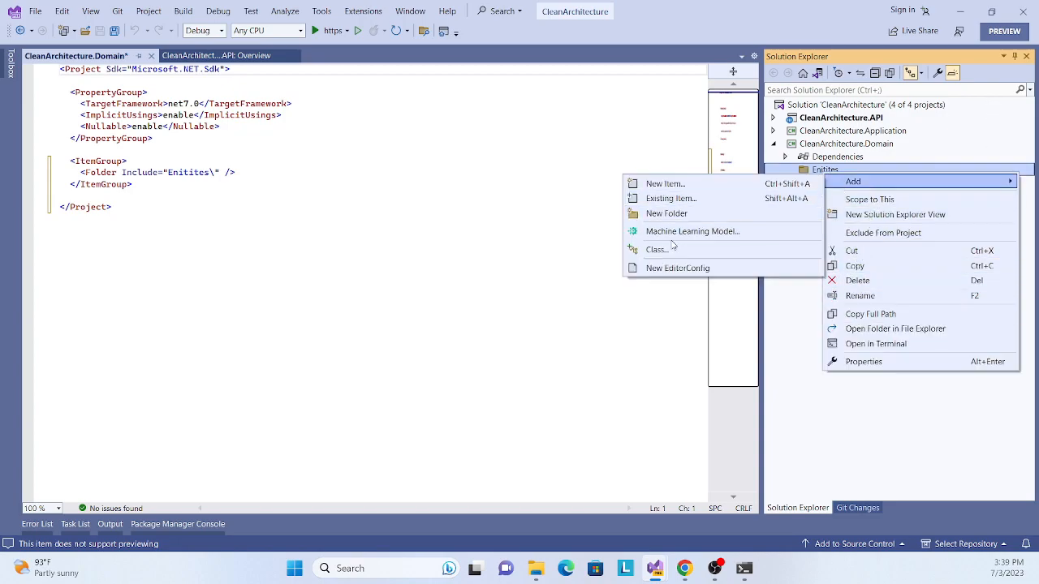
pyautogui.click(657, 250)
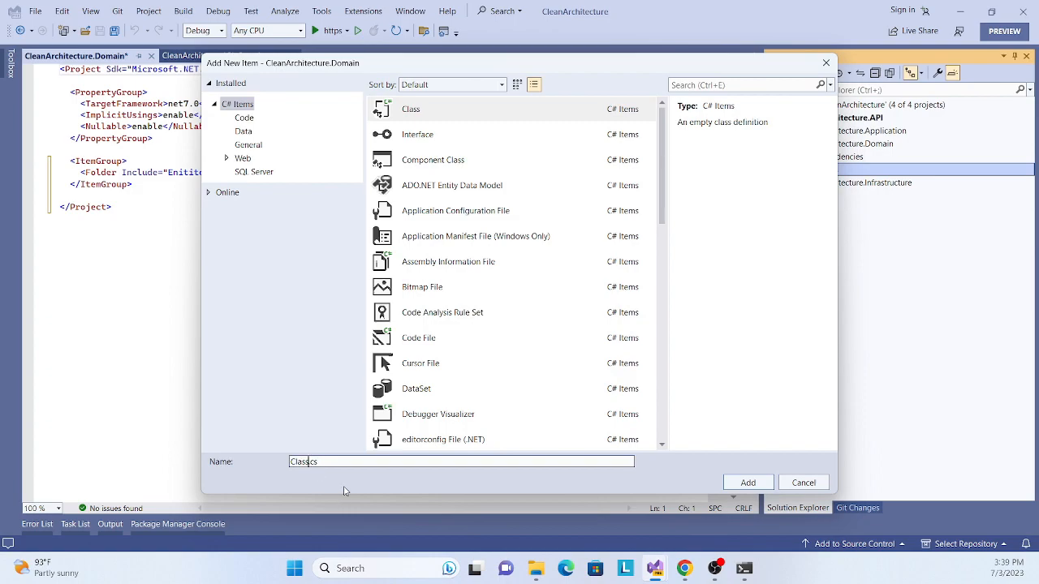
pyautogui.write('Blog.cs')
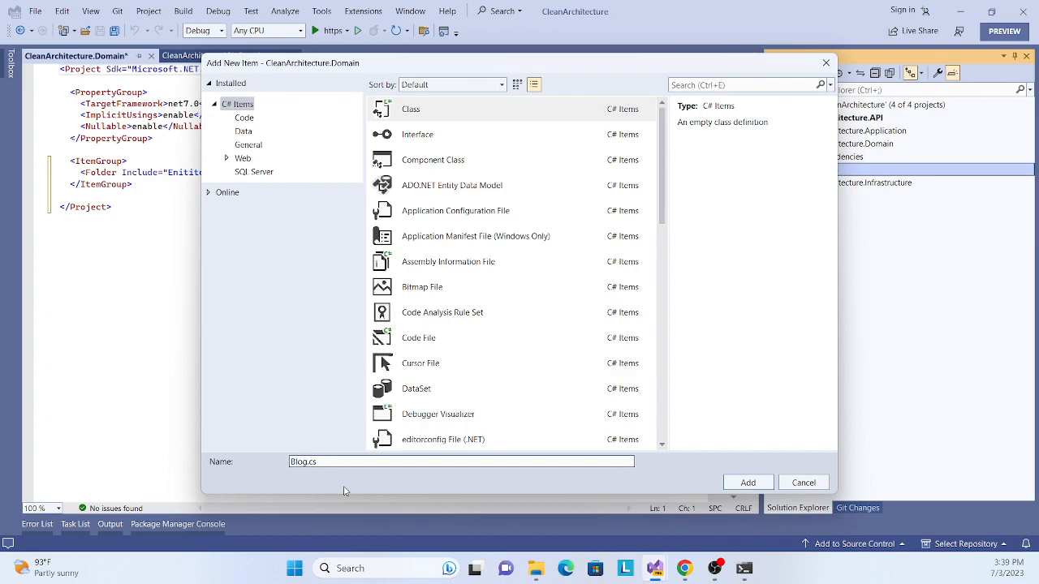
pyautogui.click(747, 482)
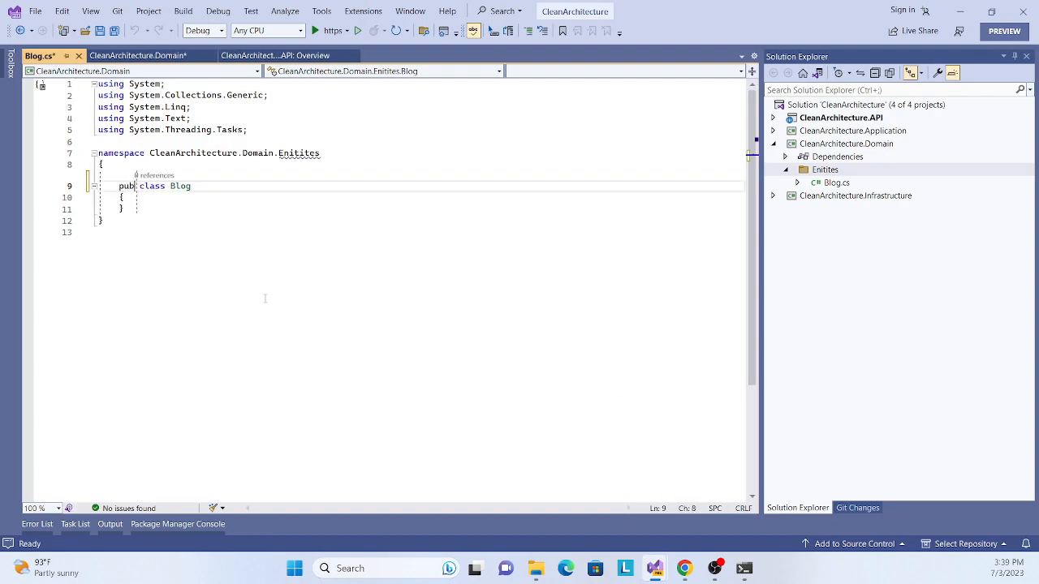
# Make Blog public with an Id property, a string Name property and a Blog() constructor
pyautogui.write('lic')
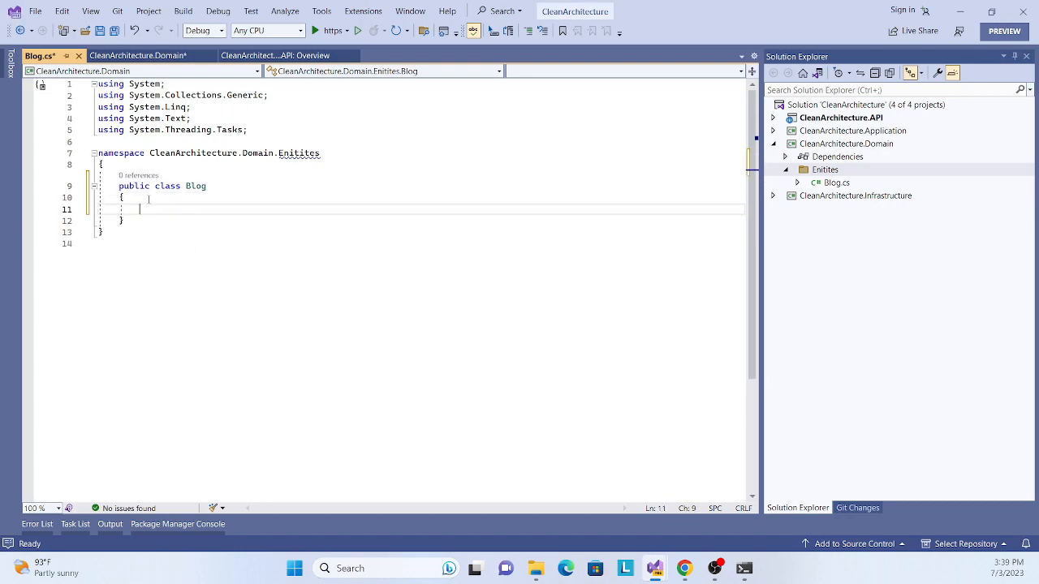
pyautogui.write('pr')
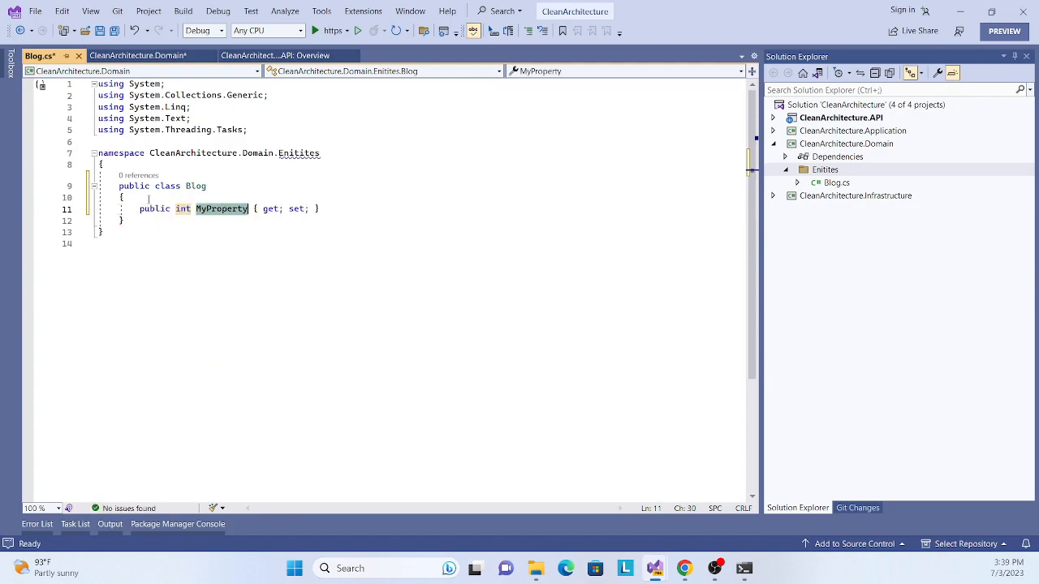
pyautogui.write('Id')
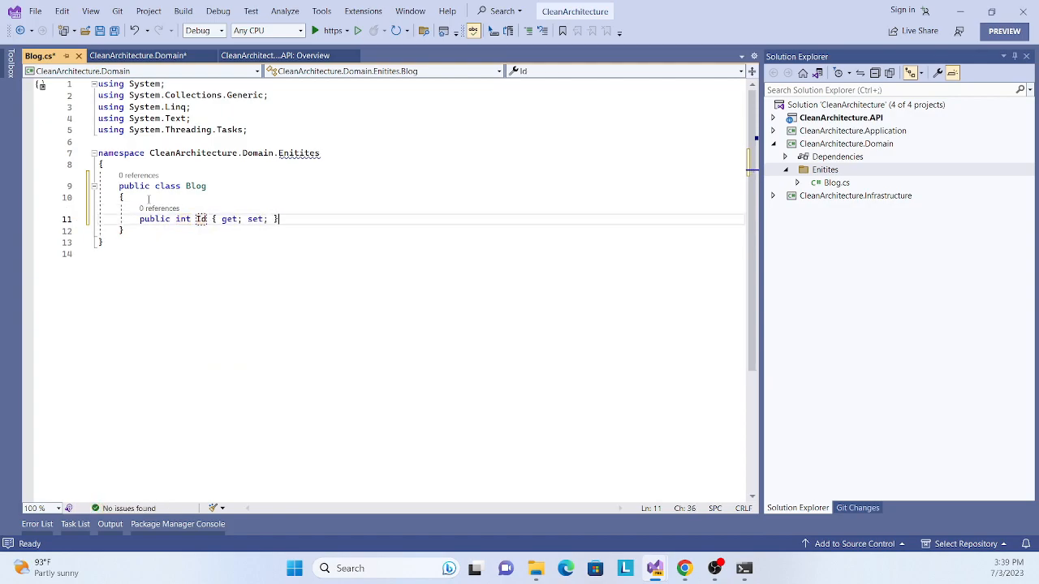
pyautogui.write('public string Name { get; set; }')
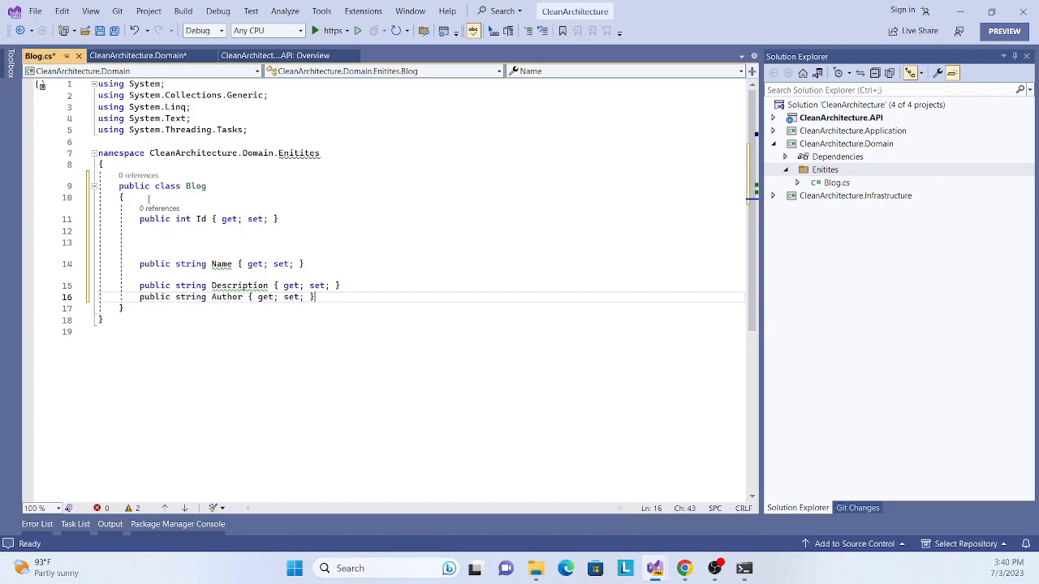
pyautogui.write('public Blog() { }')
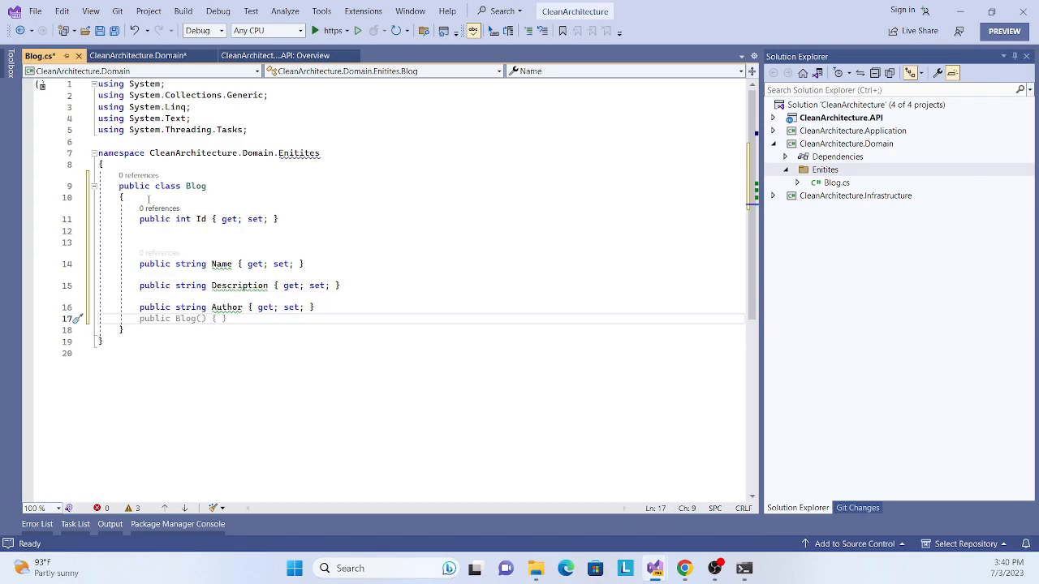
# Add a string ImageUrl property via the prop snippet and save Blog.cs
pyautogui.write('P')
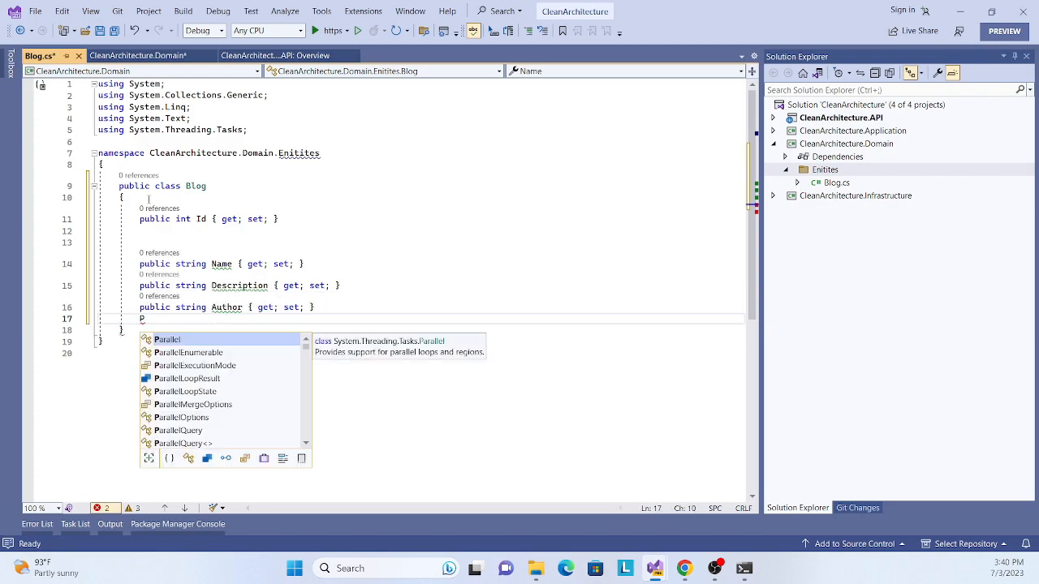
pyautogui.write('pro')
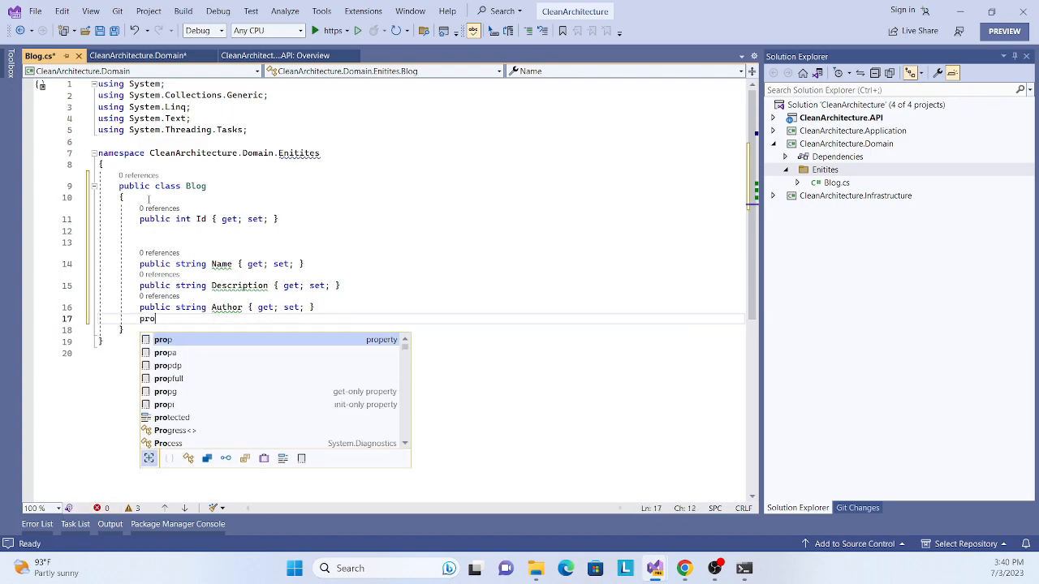
pyautogui.press('Tab')
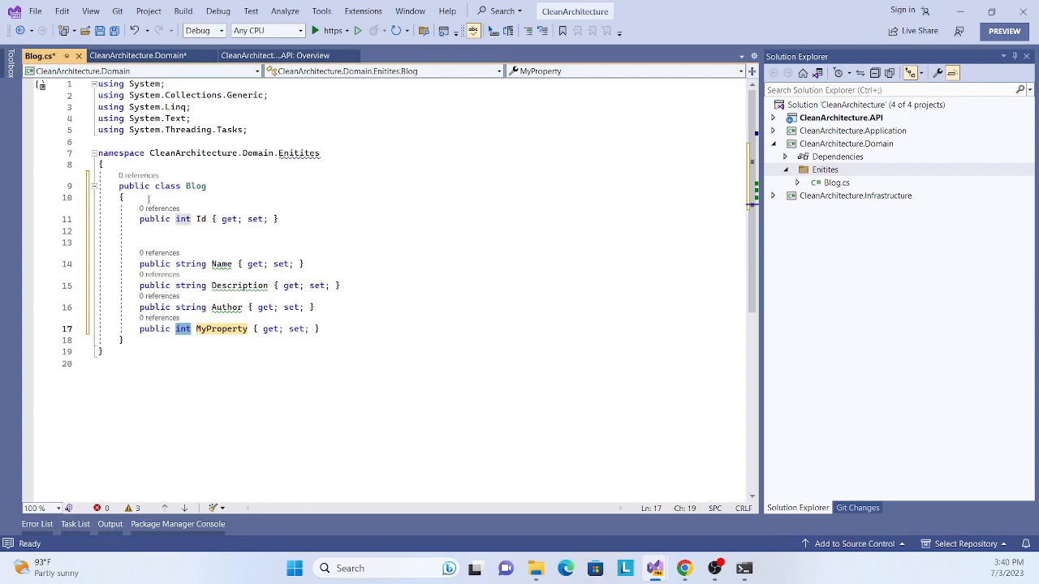
pyautogui.write('Ima')
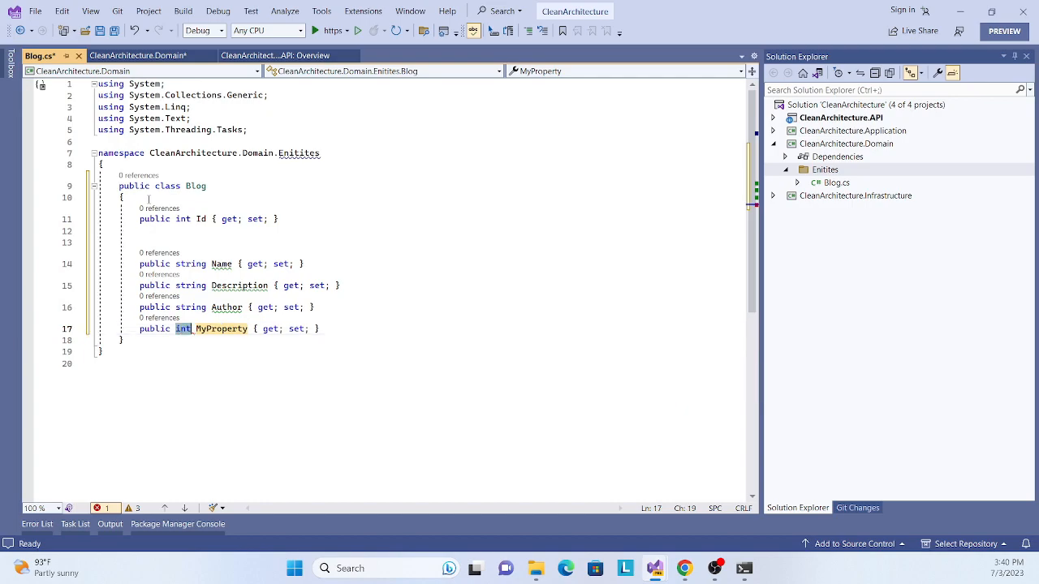
pyautogui.write('string')
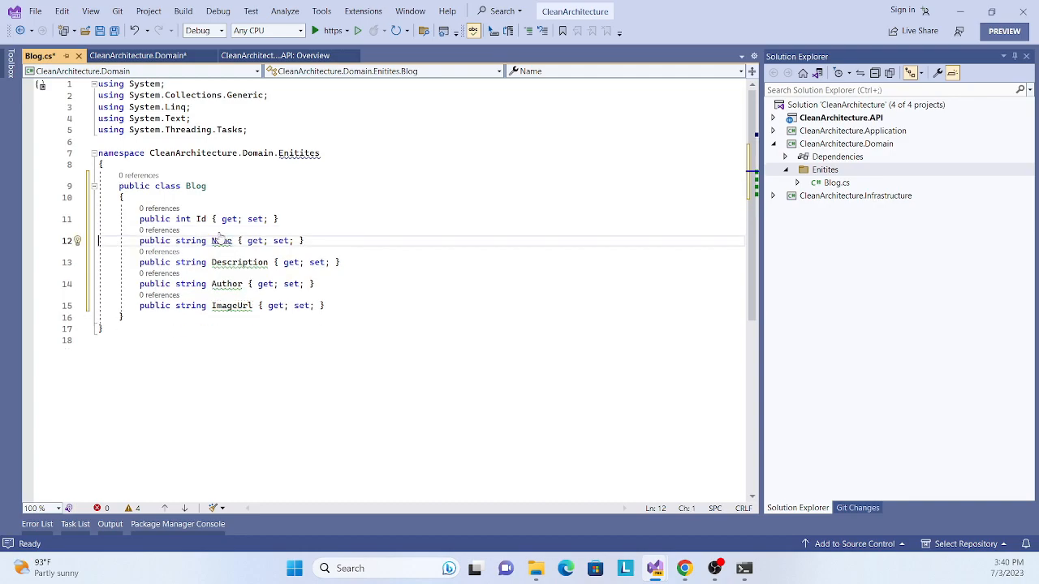
pyautogui.press('ctrl+s')
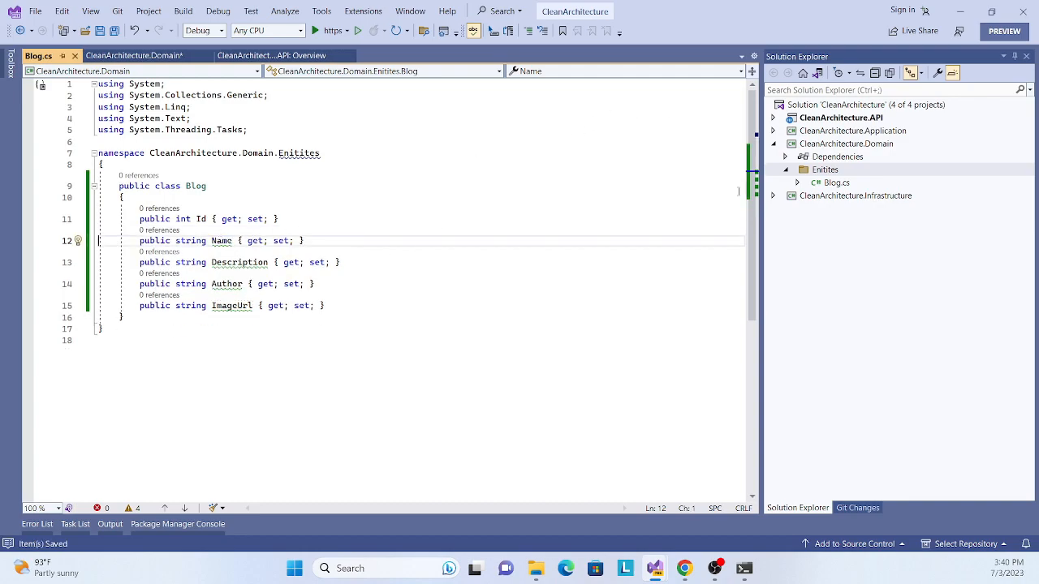
# Add a new folder named Interface to the CleanArchitecture.Domain project
pyautogui.click(824, 171)
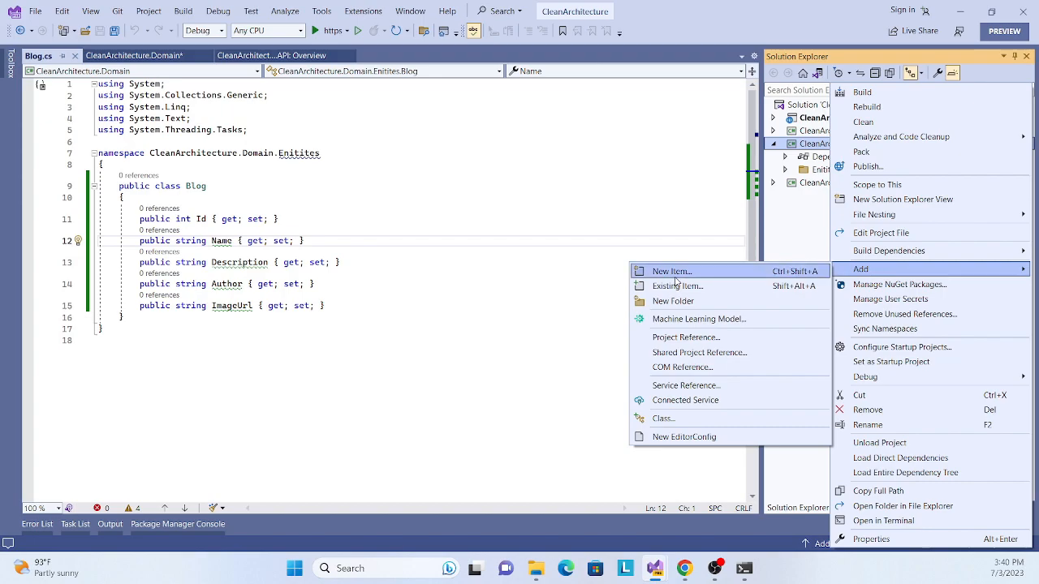
pyautogui.moveTo(672, 300)
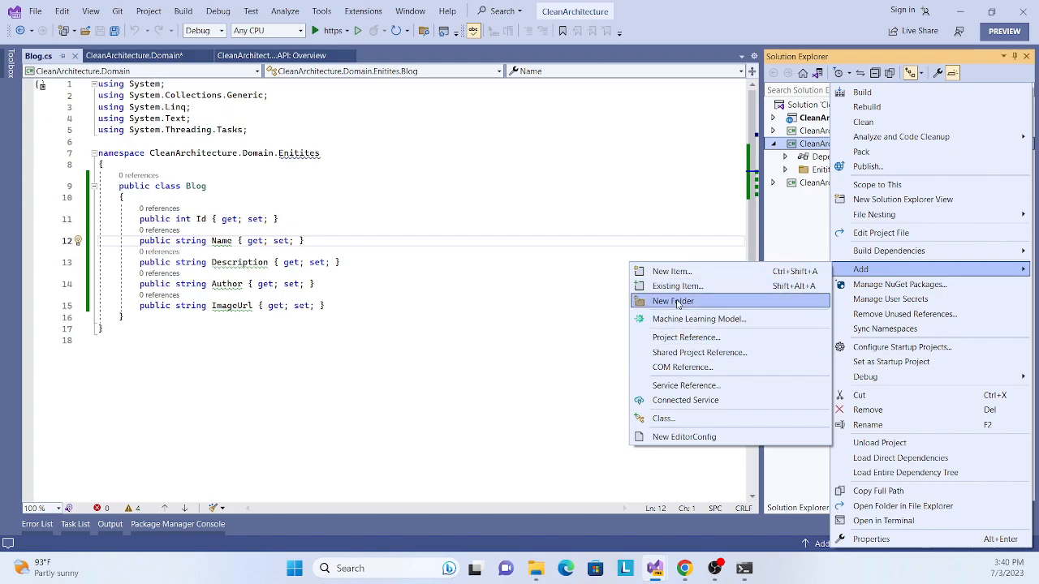
pyautogui.click(672, 300)
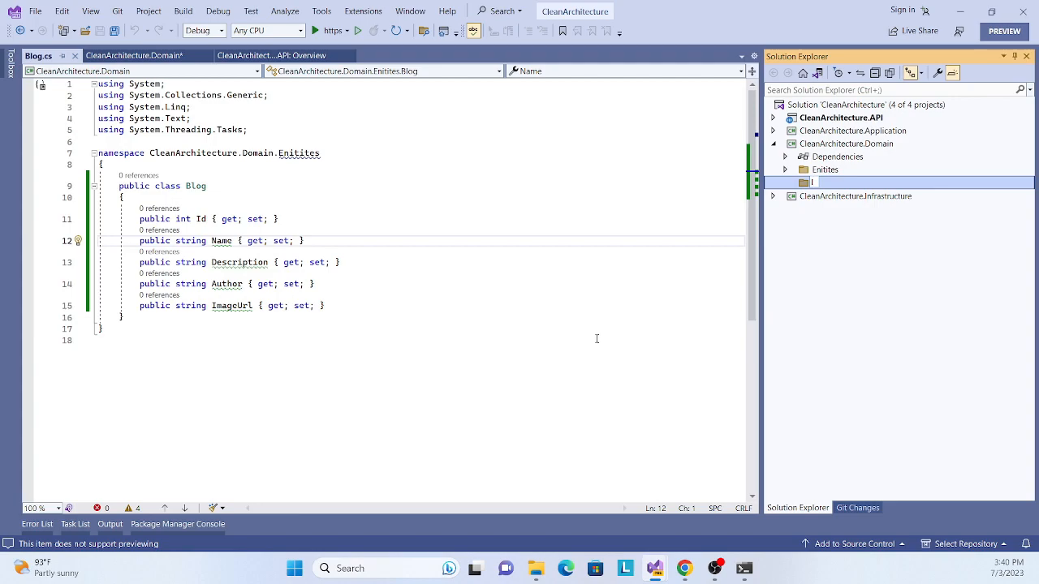
pyautogui.write('Repo')
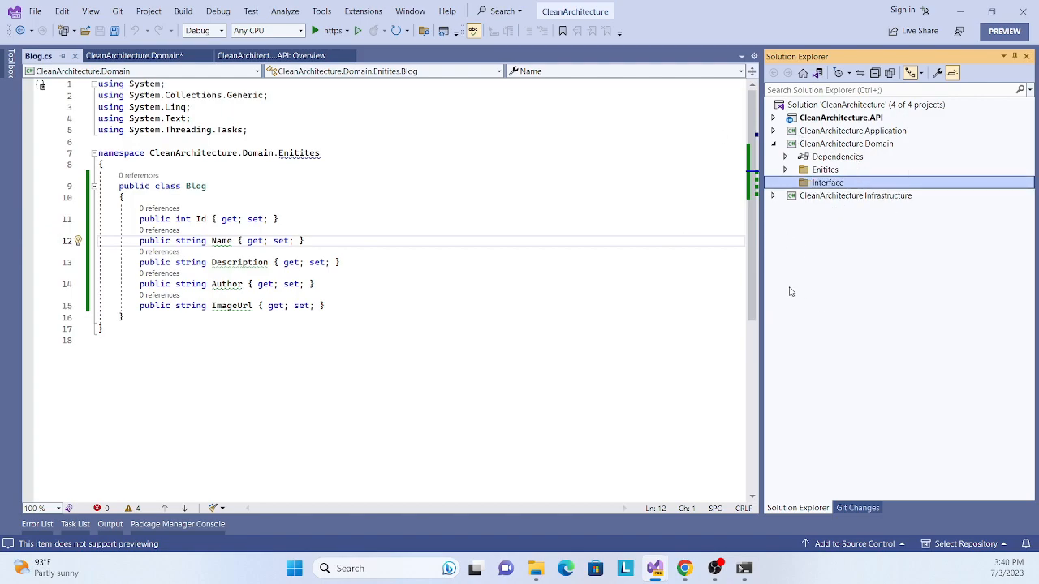
# Add a new Interface item named IBlogRepository inside the Interface folder
pyautogui.rightClick(827, 182)
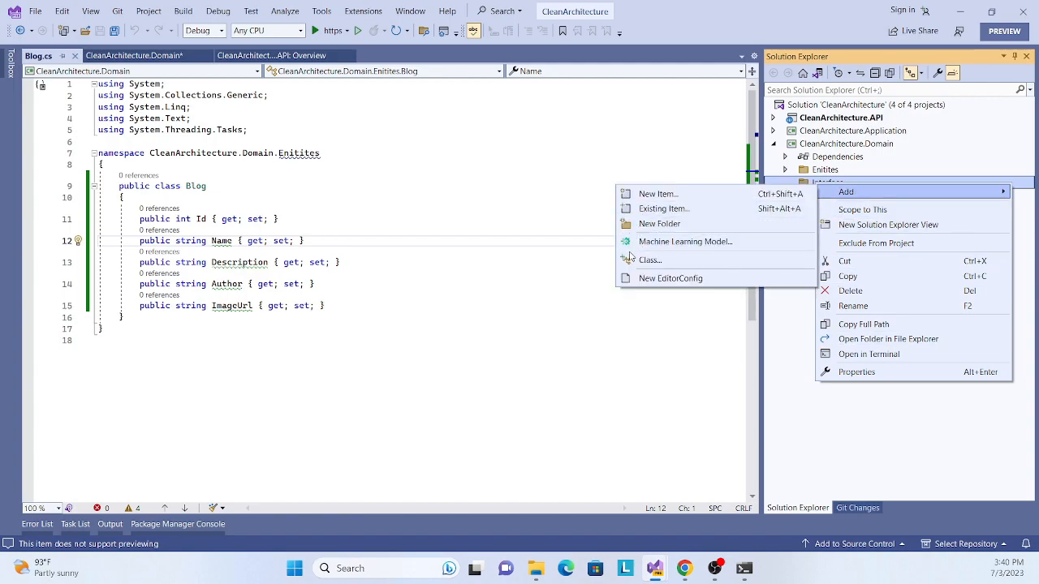
pyautogui.moveTo(659, 224)
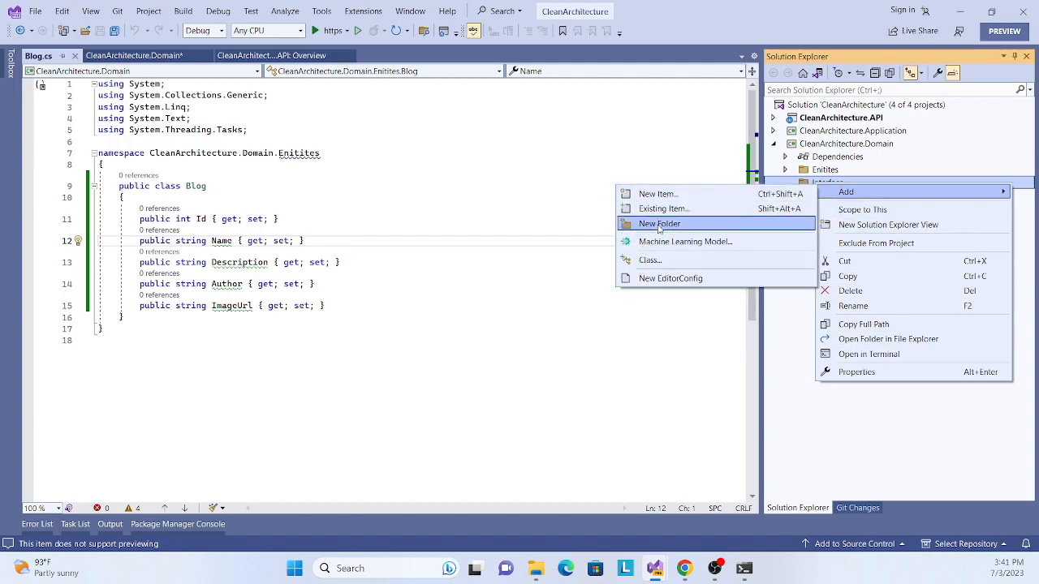
pyautogui.click(658, 195)
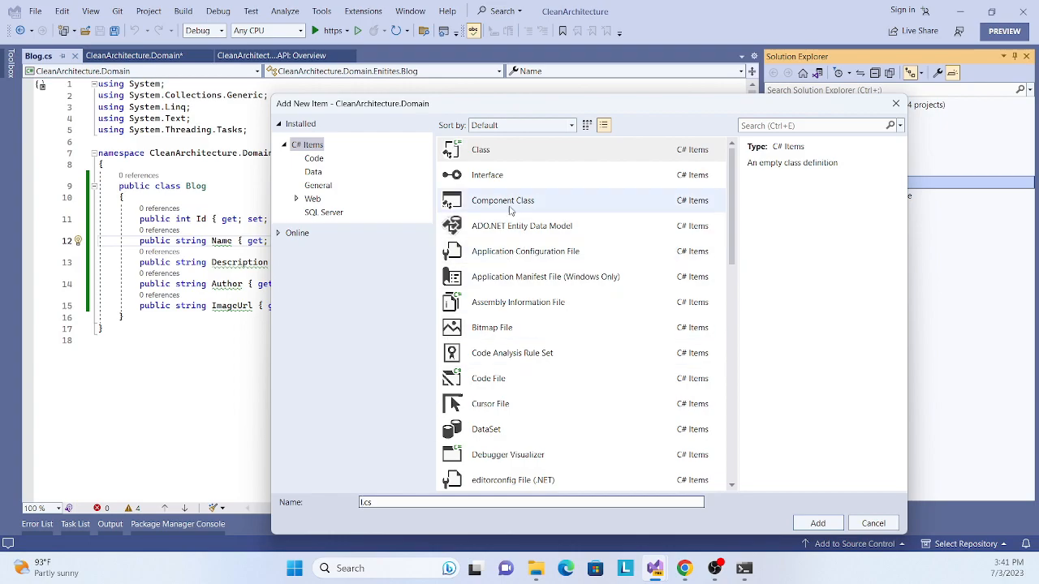
pyautogui.click(487, 175)
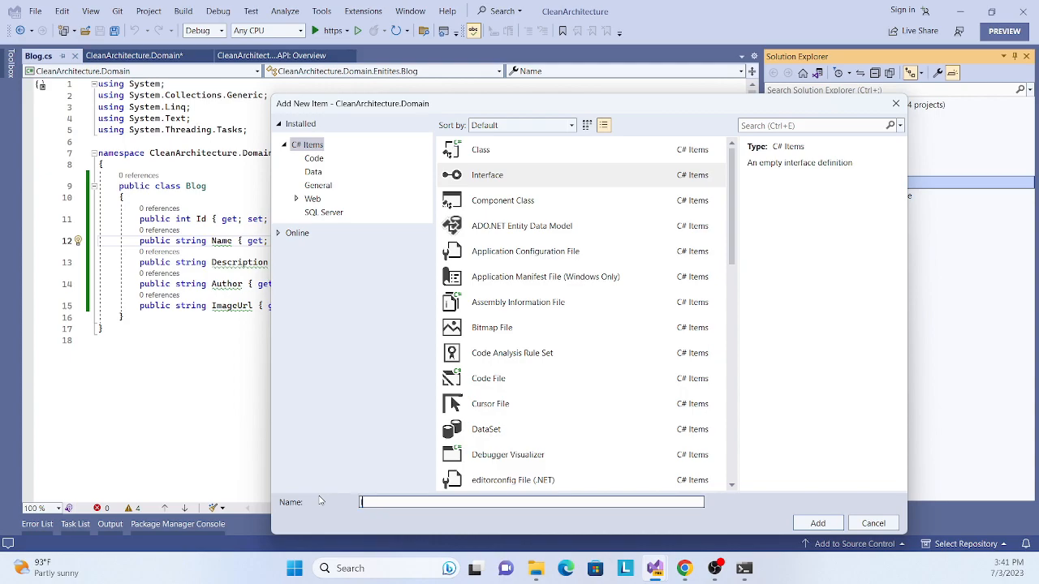
pyautogui.write('IBlogRepository')
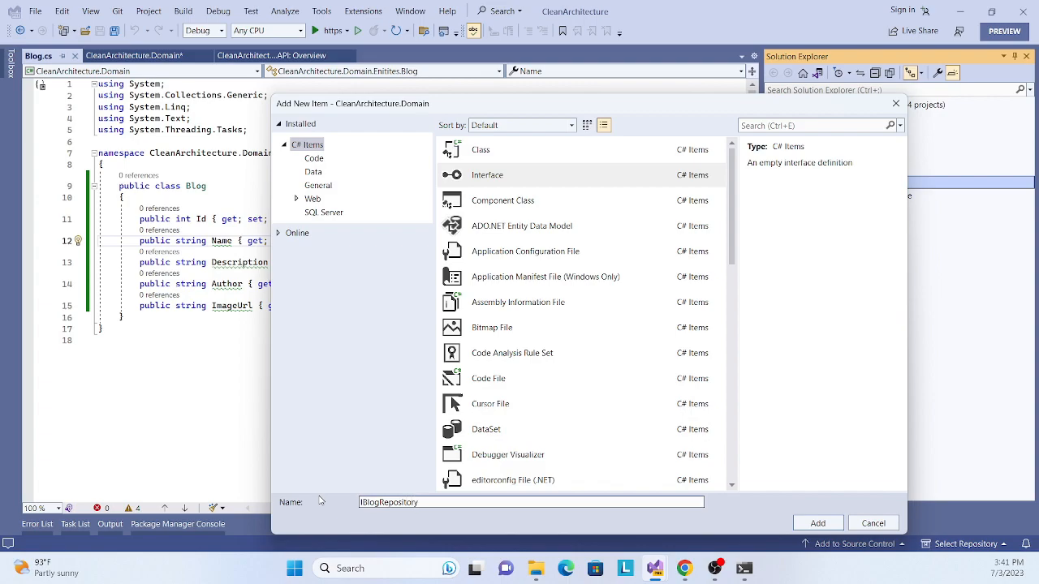
pyautogui.click(816, 523)
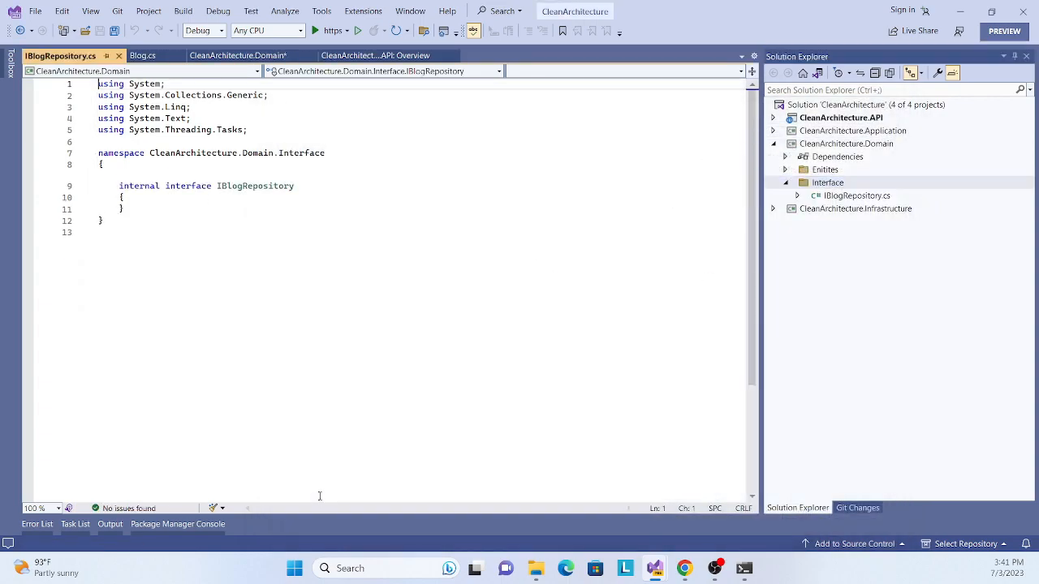
# Change IBlogRepository to public, declare the five async CRUD method signatures, and save
pyautogui.doubleClick(139, 185)
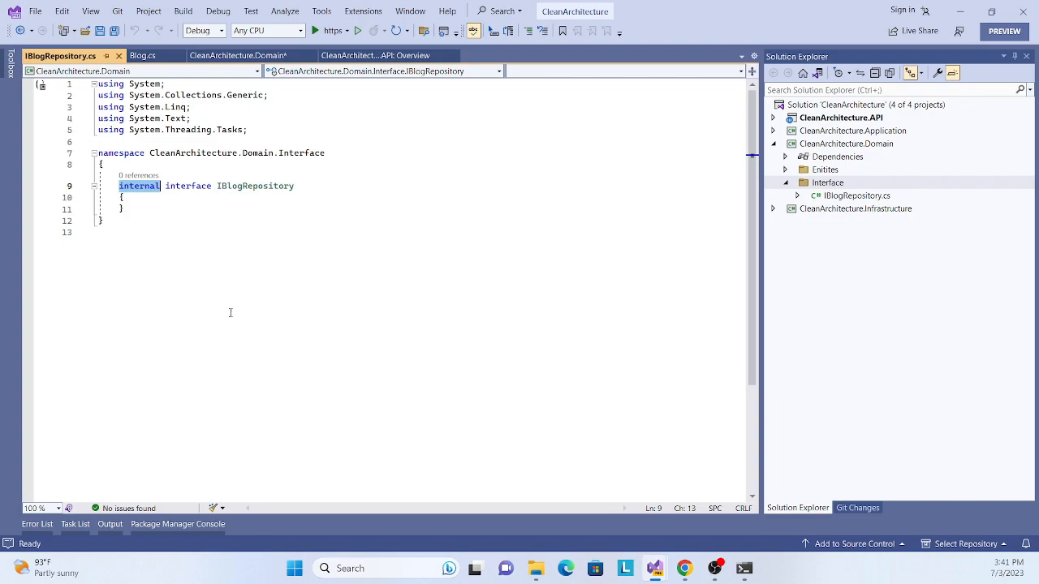
pyautogui.write('public')
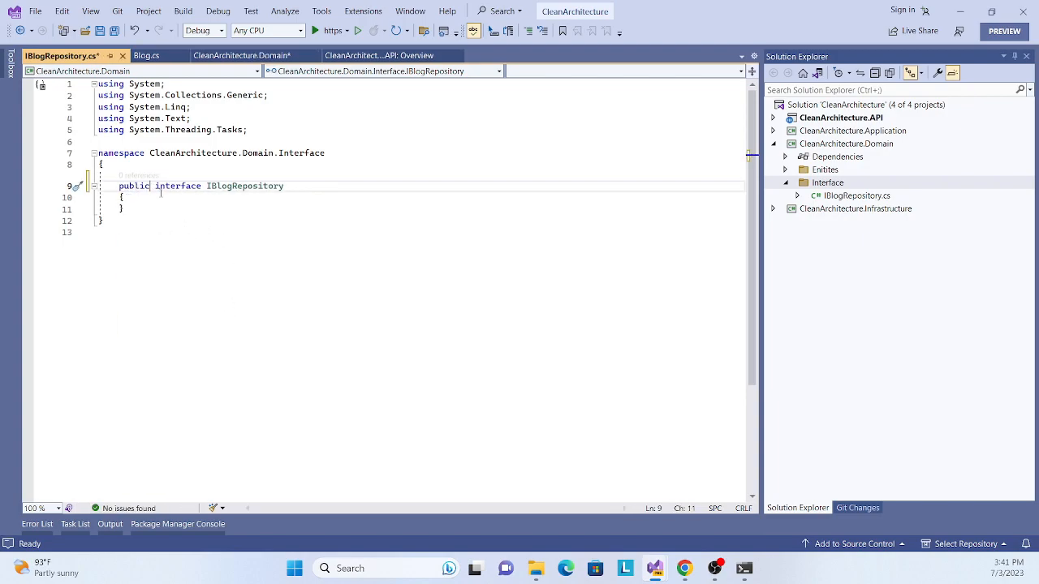
pyautogui.press('enter')
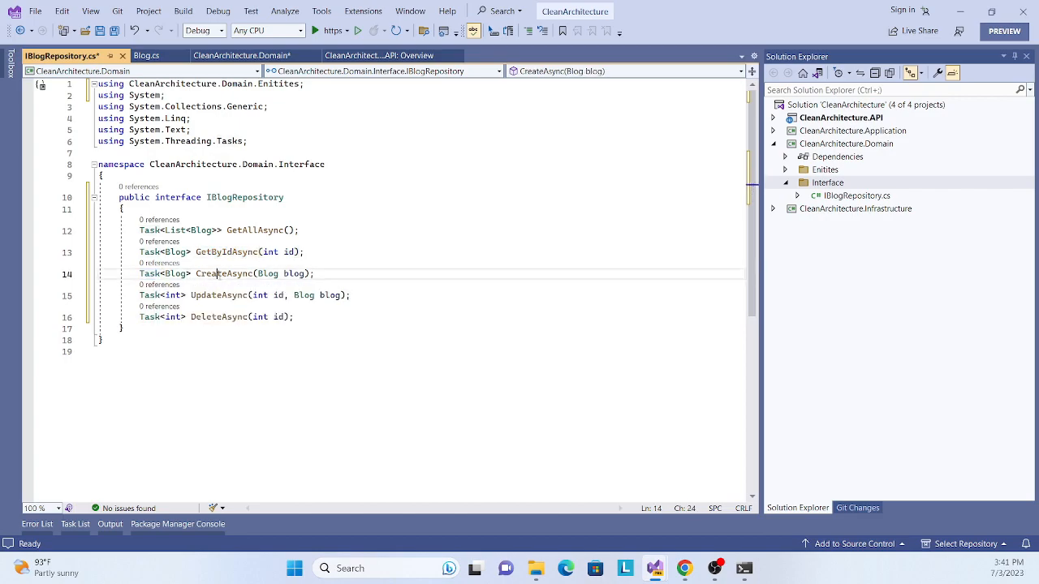
pyautogui.doubleClick(150, 296)
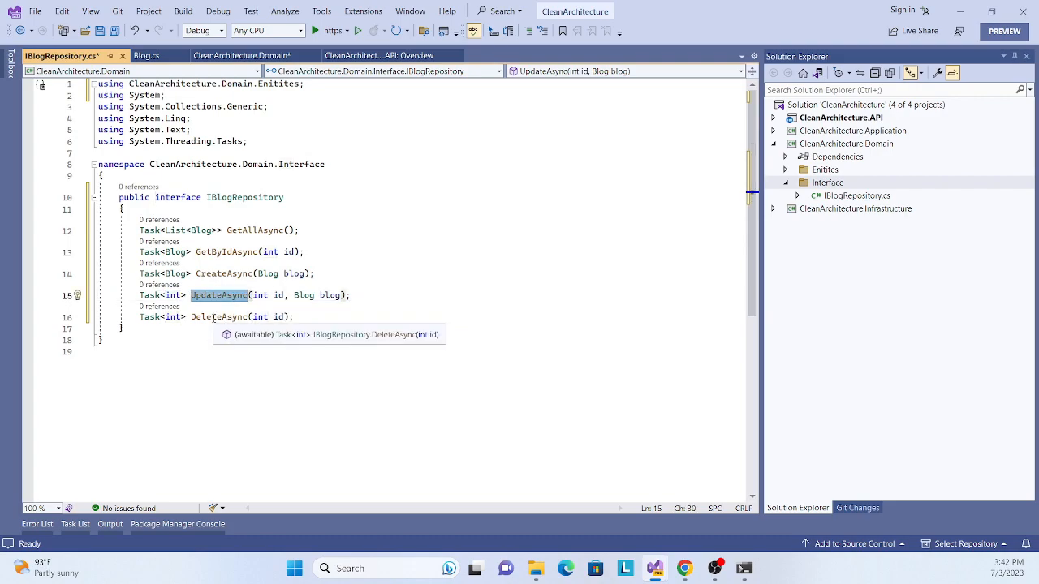
pyautogui.click(347, 341)
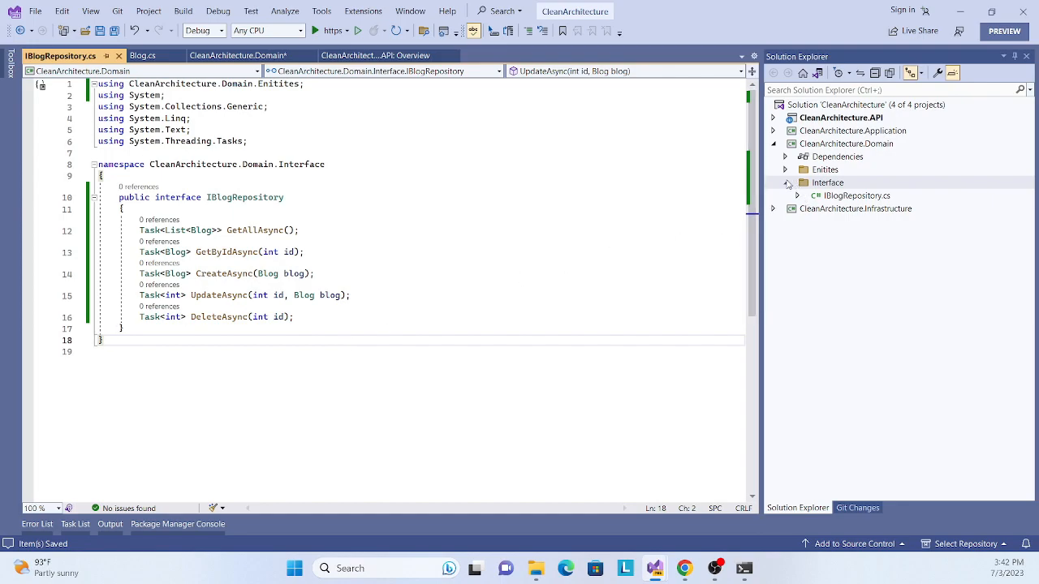
# Collapse the Interface folder and the CleanArchitecture.Domain project in Solution Explorer
pyautogui.click(828, 182)
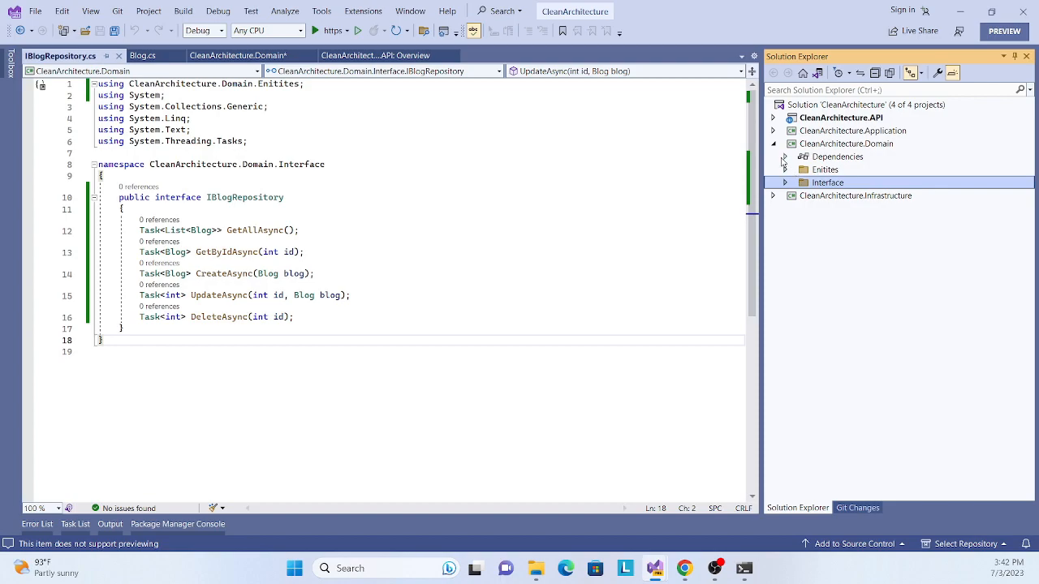
pyautogui.moveTo(782, 159)
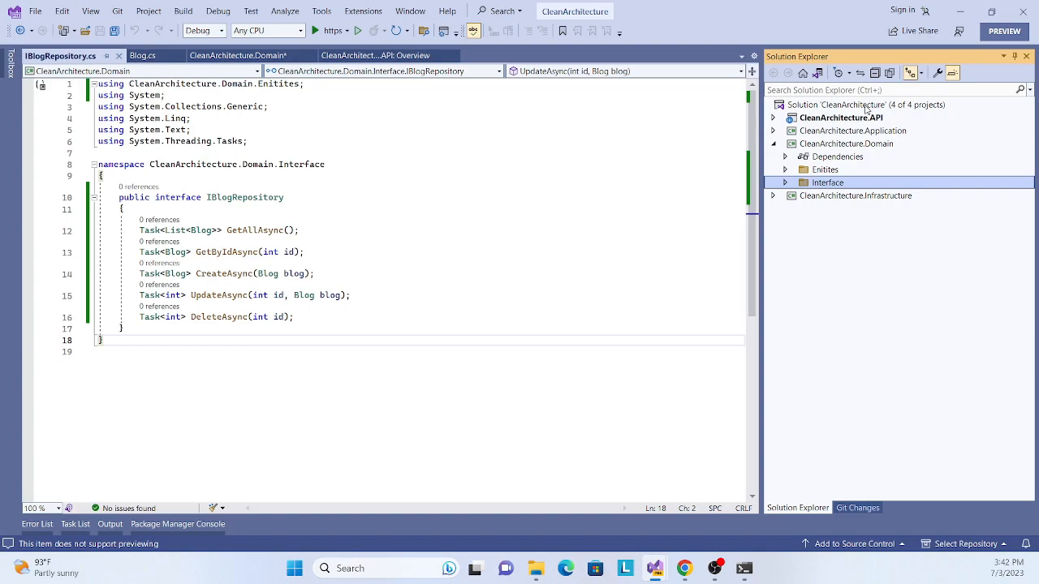
pyautogui.click(773, 143)
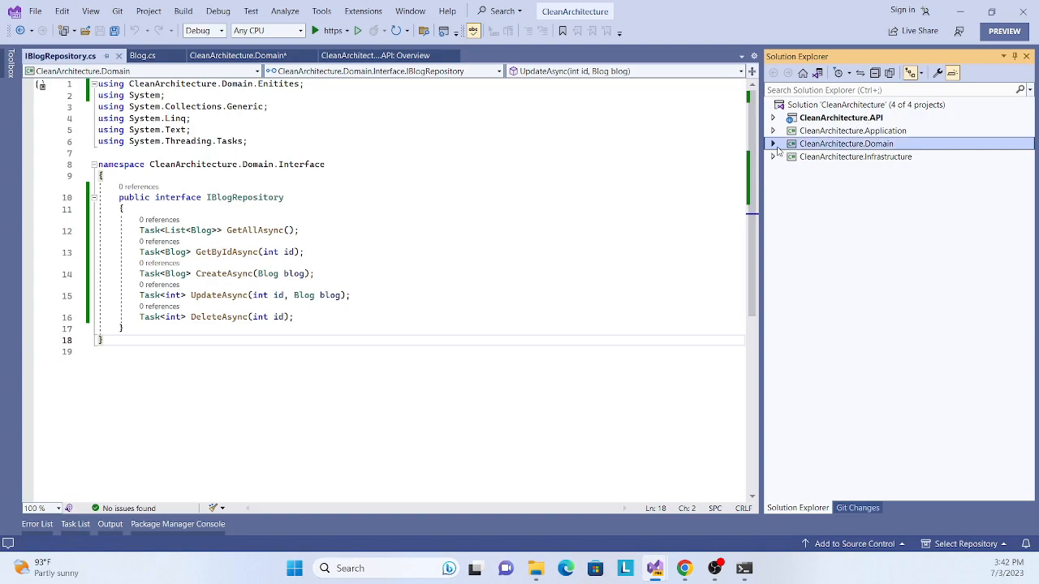